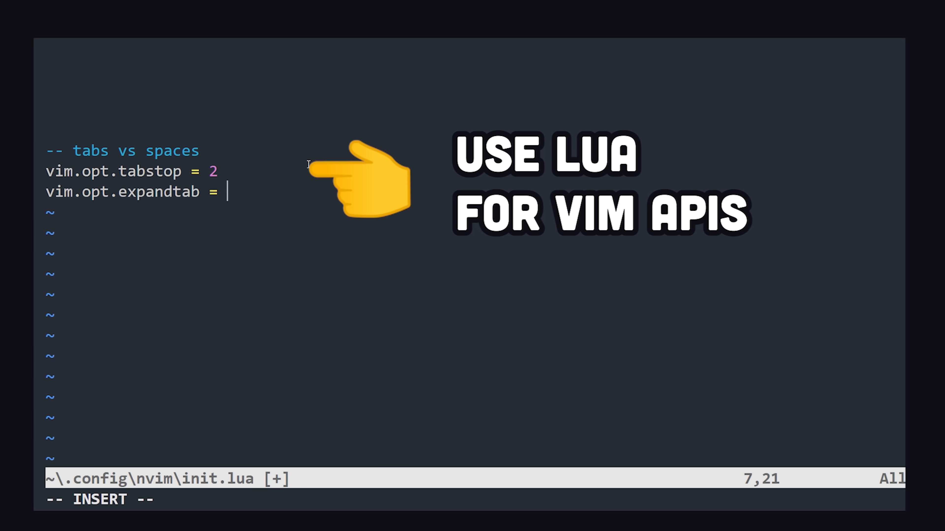
pyautogui.write('true')
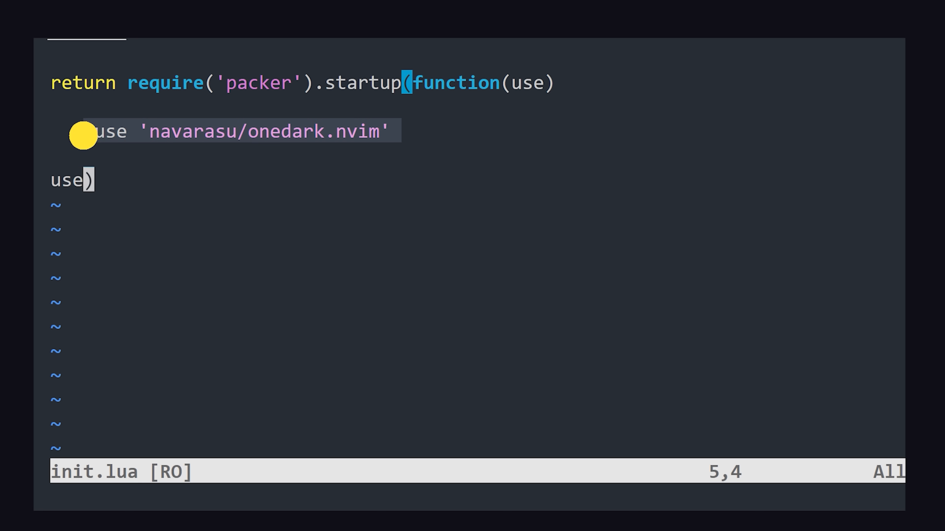
pyautogui.write("use 'nvim-tree/nvim-web-devicons'")
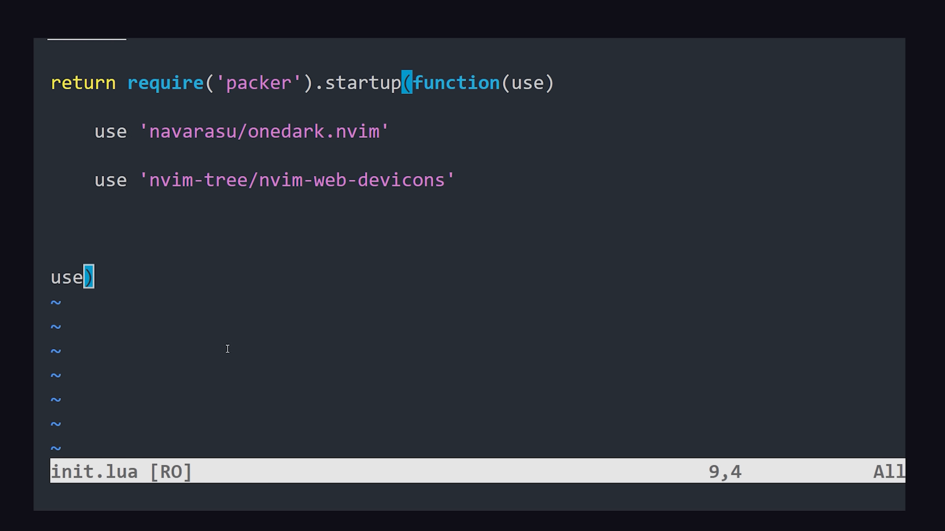